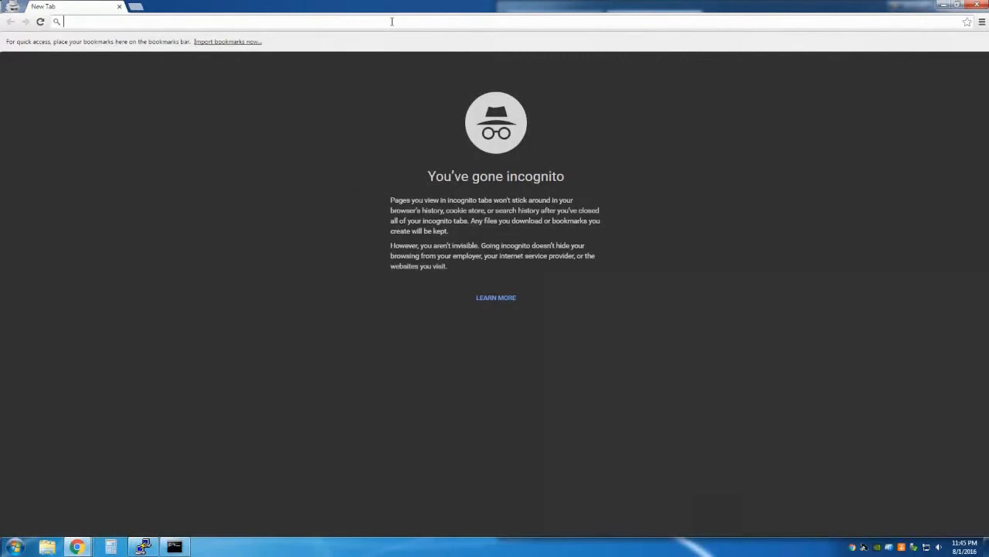
type("www.paxf")
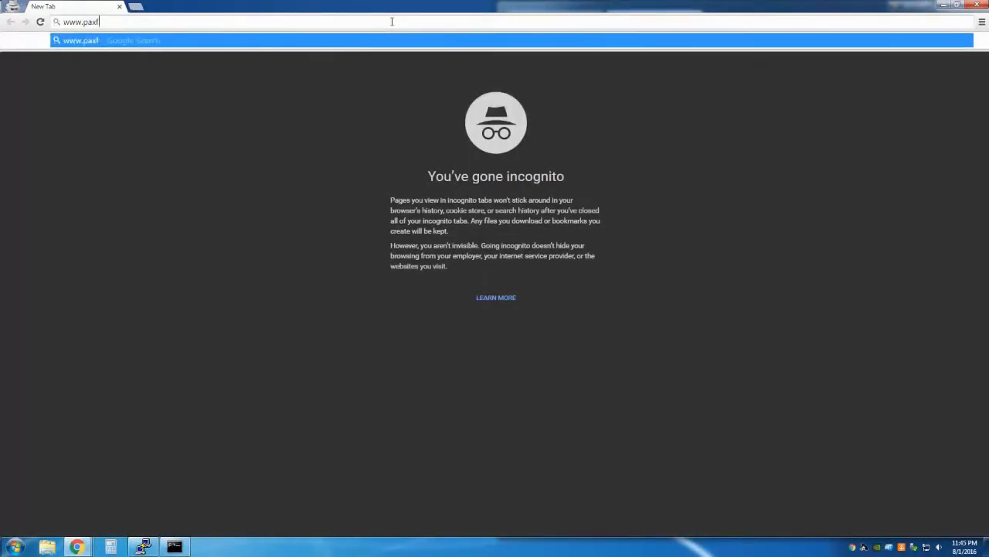
type("ful.com")
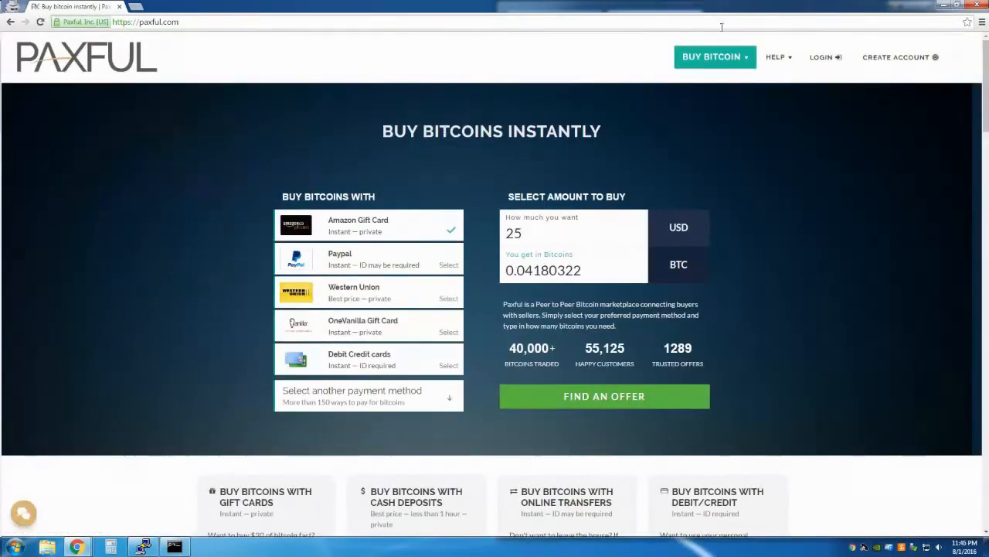
Fill the Buy Bitcoin search with USD - US Dollar and PayPal as the payment method
left_click(714, 57)
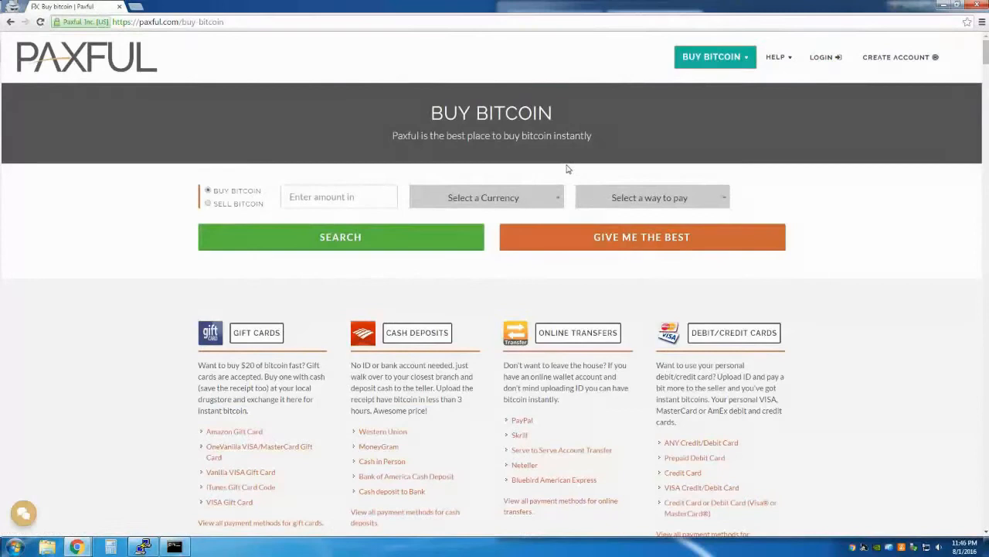
left_click(486, 196)
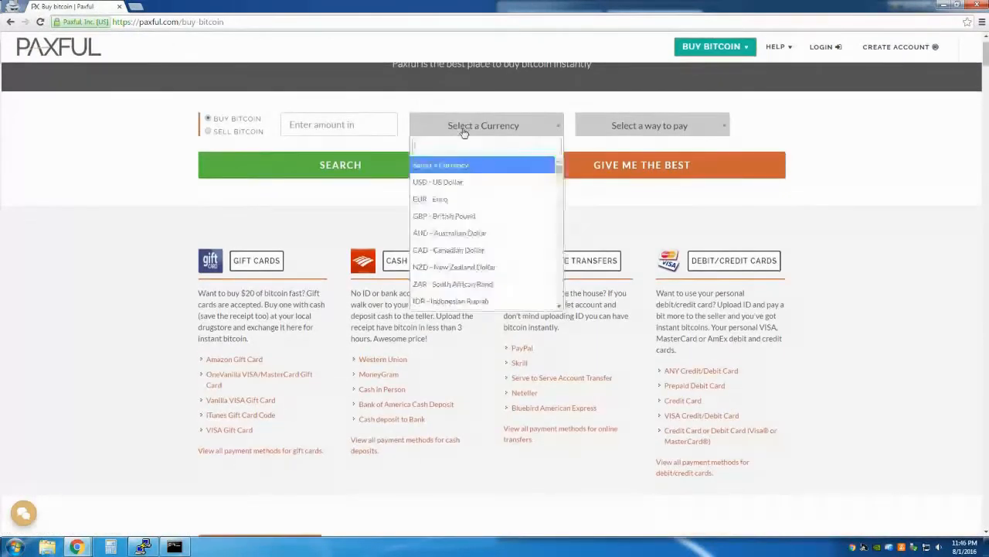
mouse_move(468, 250)
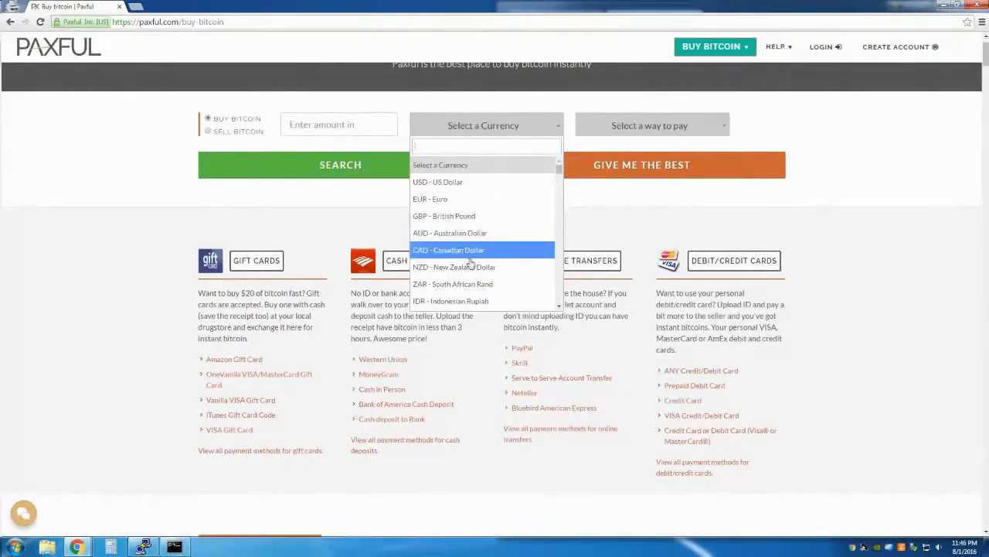
scroll("down", 3)
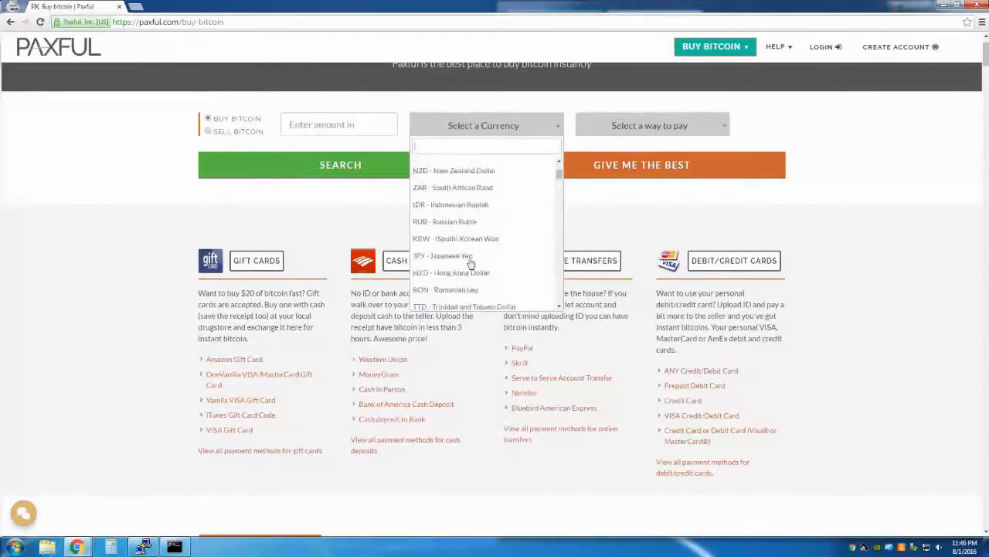
left_click(652, 124)
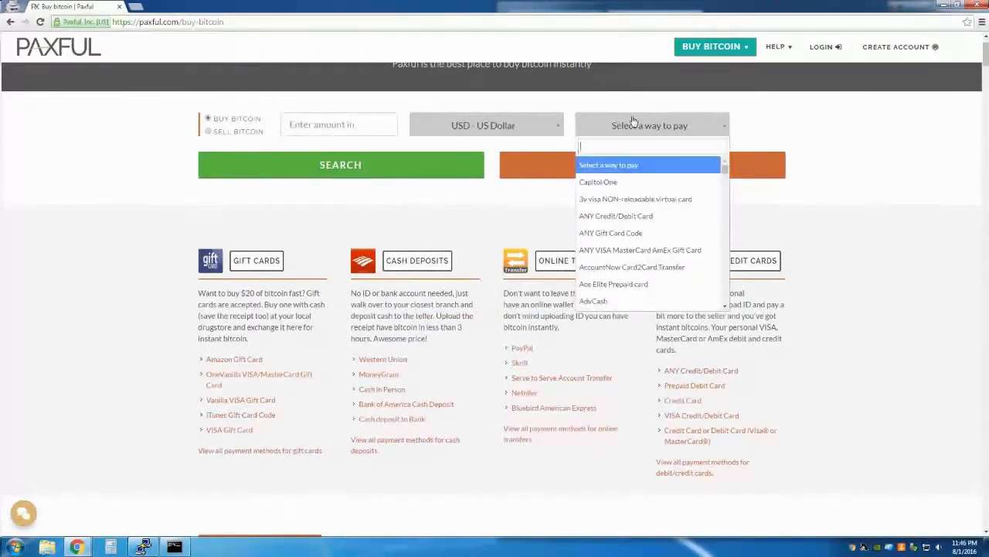
scroll("down", 3)
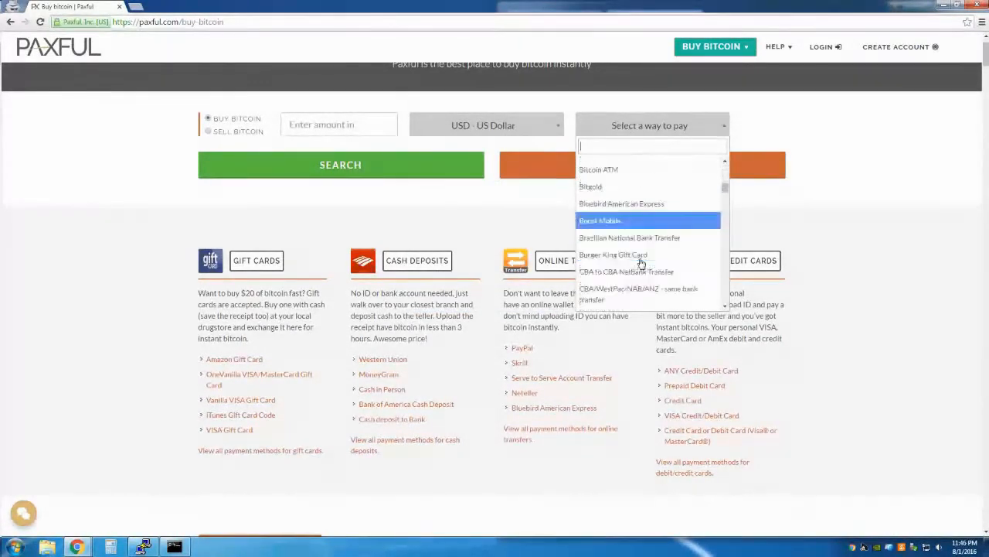
type("Paypal")
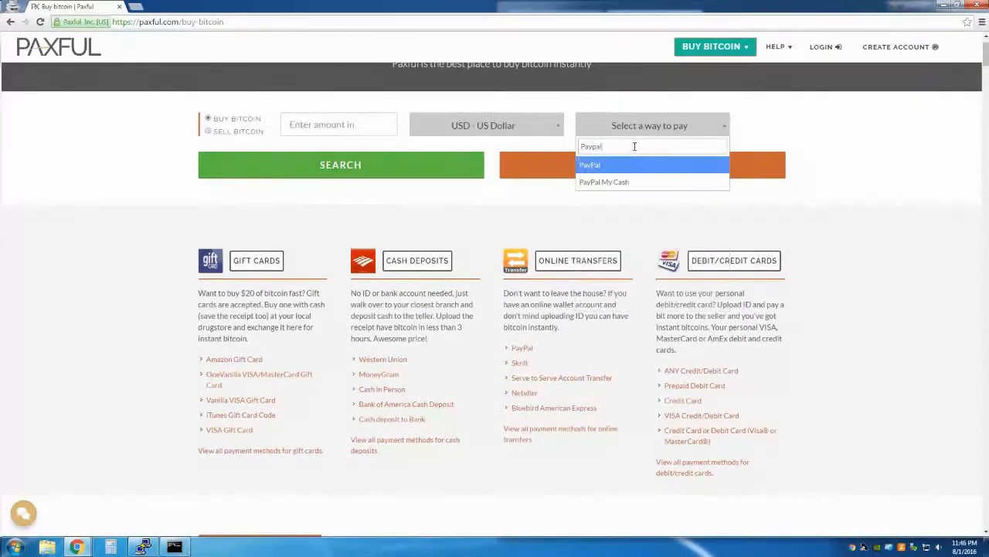
left_click(590, 165)
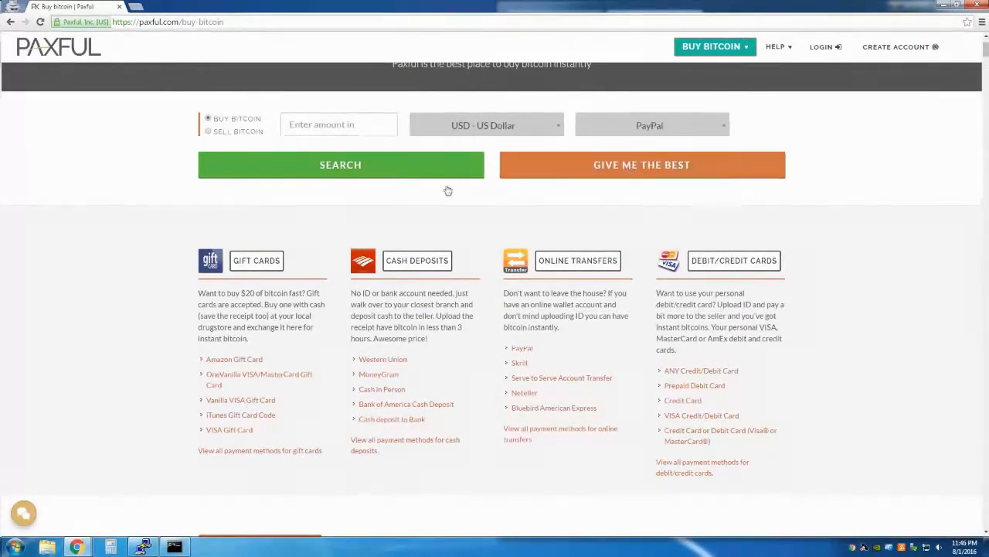
mouse_move(310, 165)
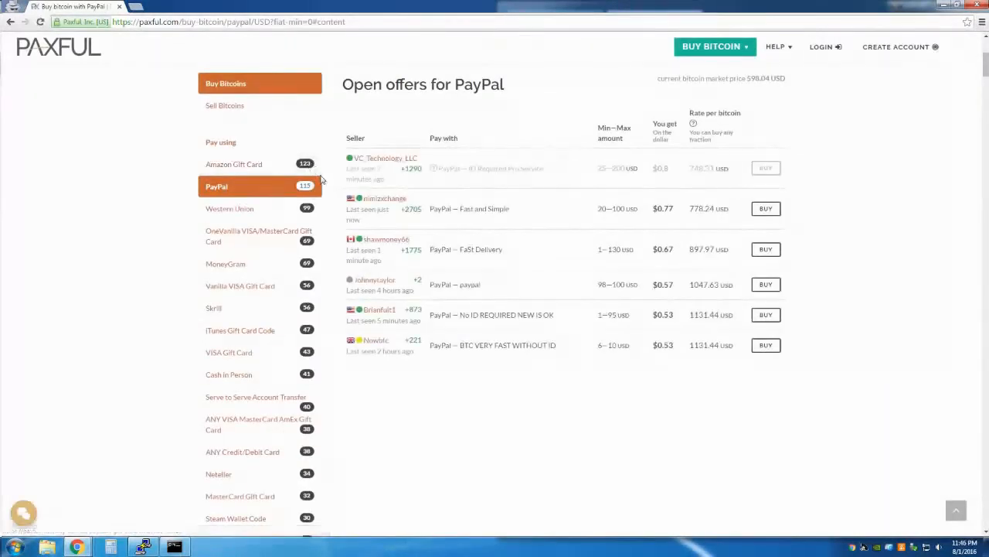
Scroll the PayPal offers, then switch the listing to Amazon Gift Card and Western Union
scroll("down", 3)
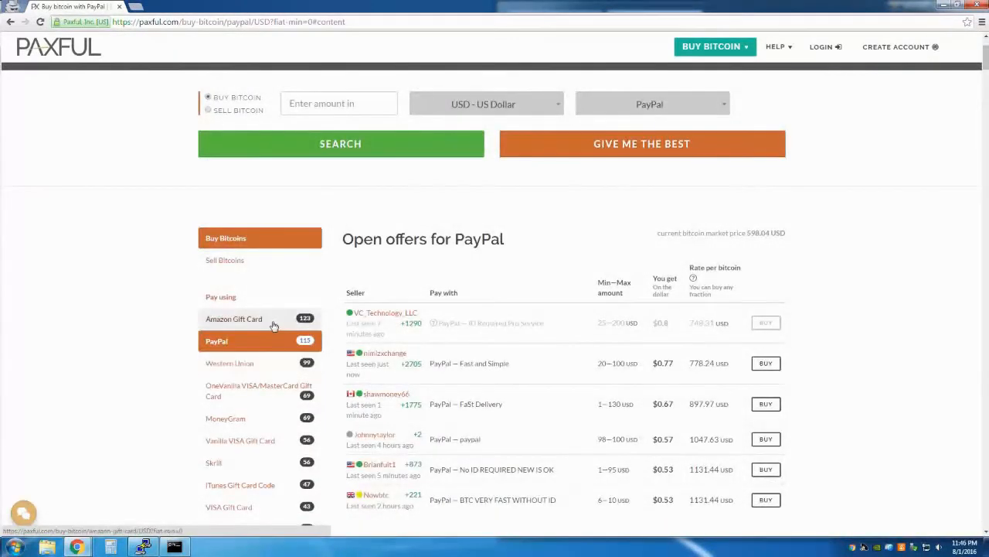
left_click(234, 319)
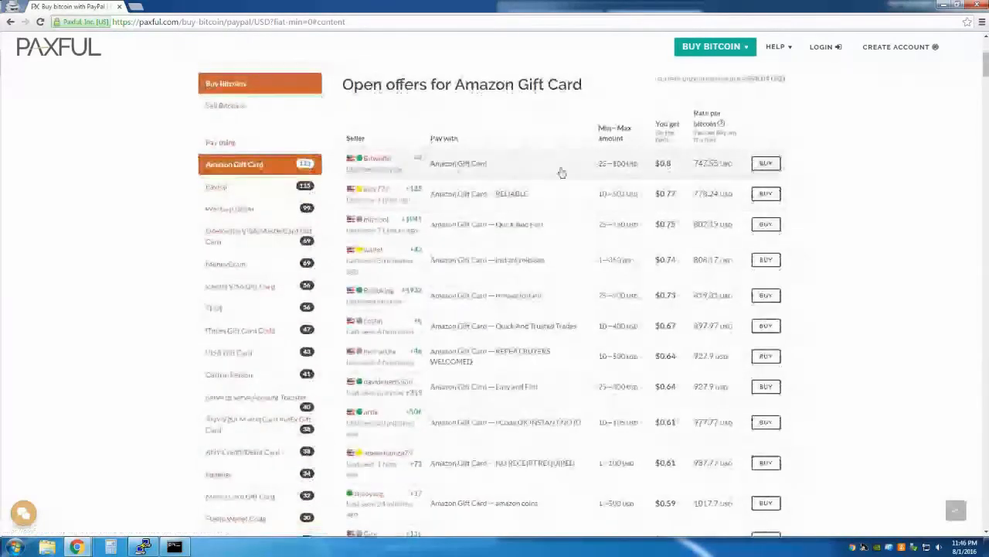
scroll("down", 3)
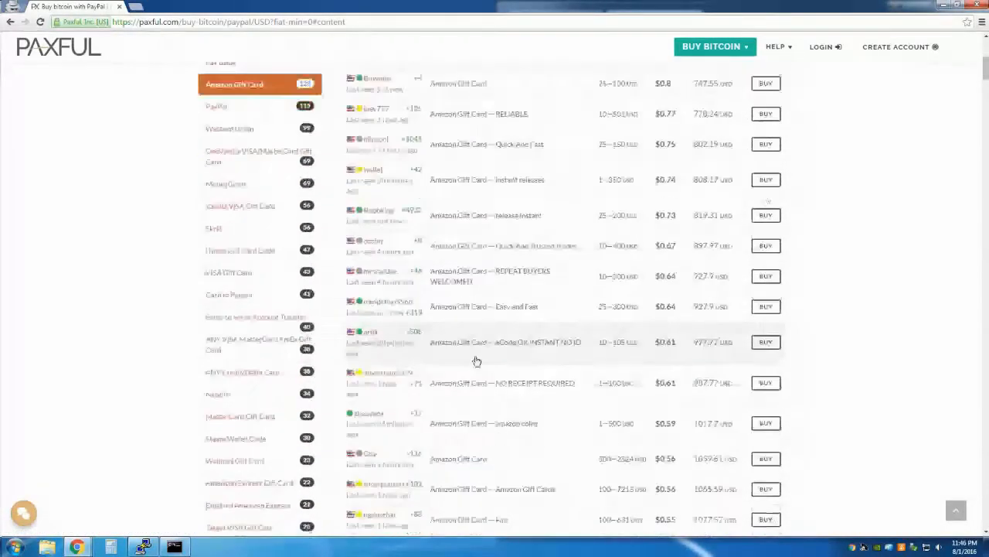
left_click(230, 152)
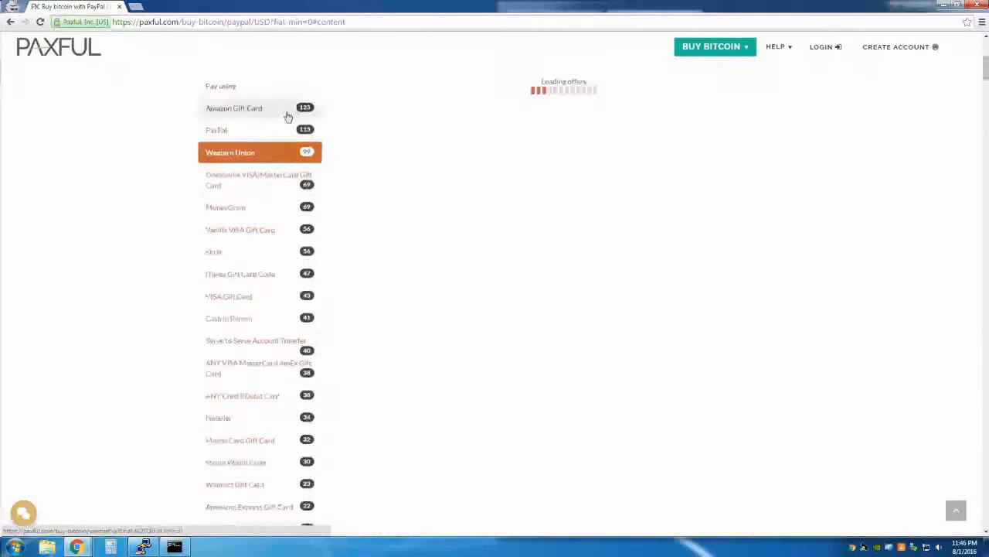
left_click(230, 151)
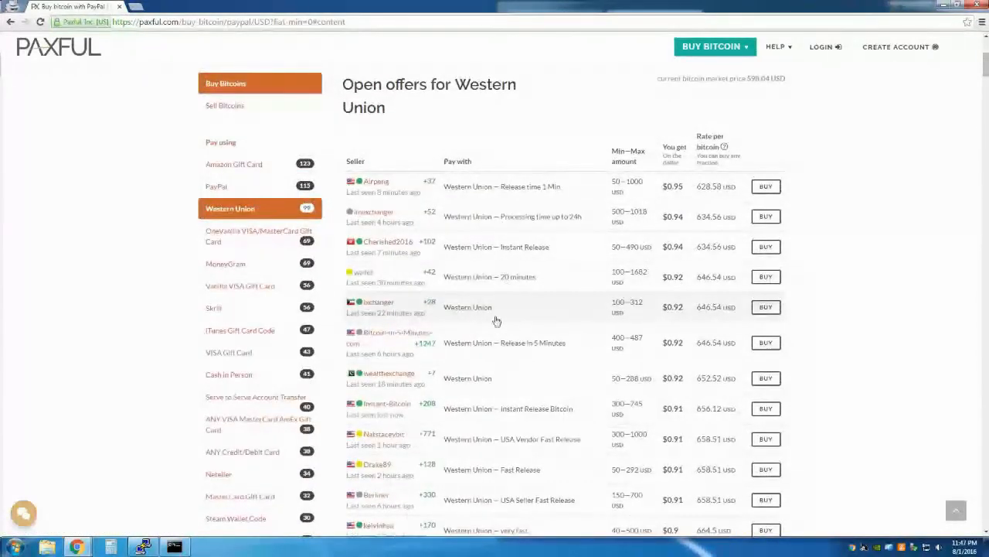